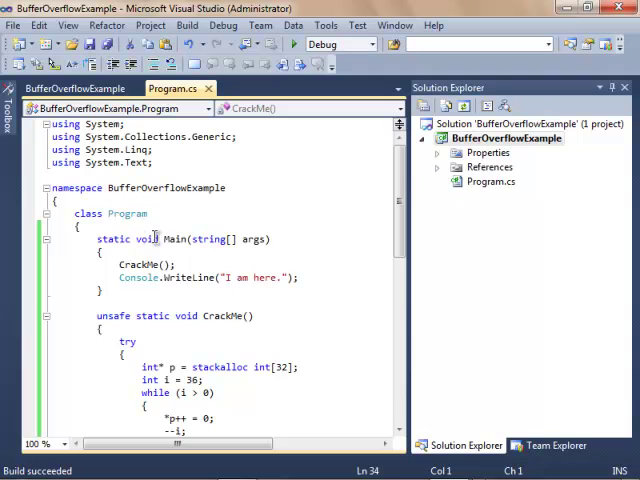
mouse_move(240, 245)
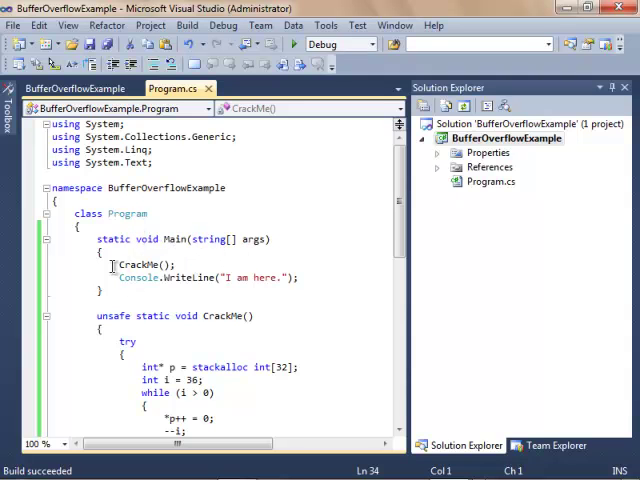
Step: Inspect the code by selecting the CrackMe call in Main and the CrackMe method name
double_click(137, 264)
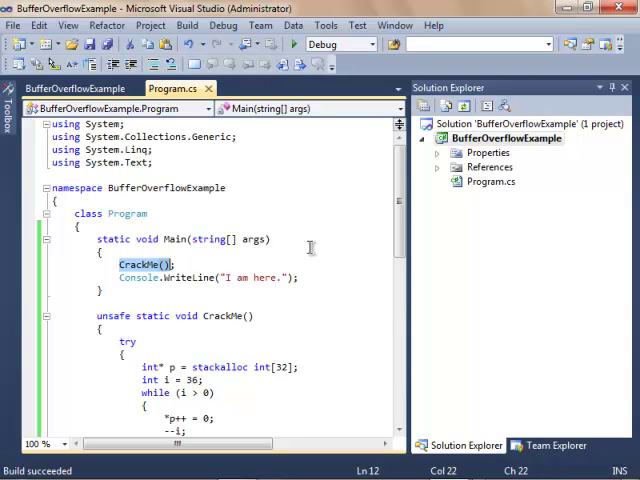
mouse_move(399, 215)
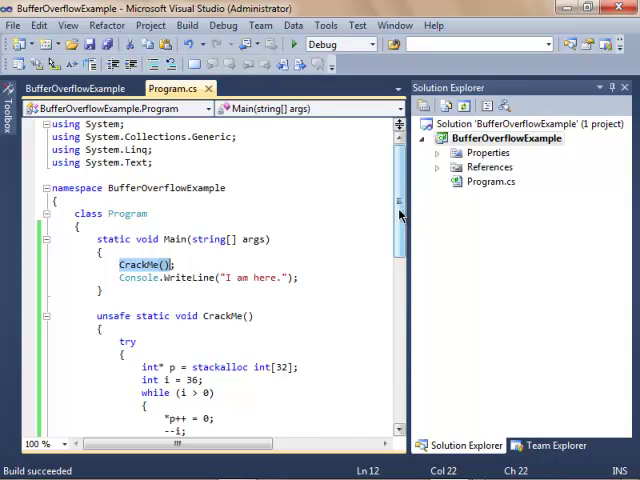
scroll(down, 3)
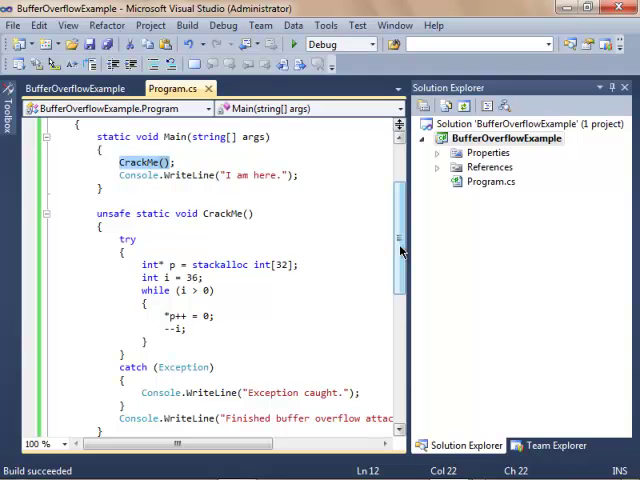
mouse_move(233, 218)
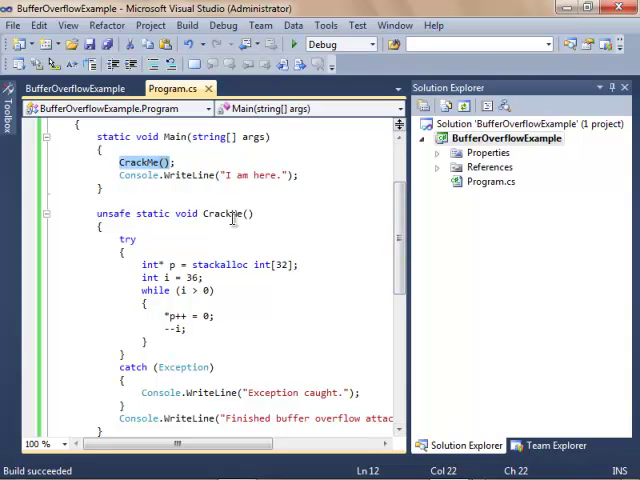
double_click(219, 213)
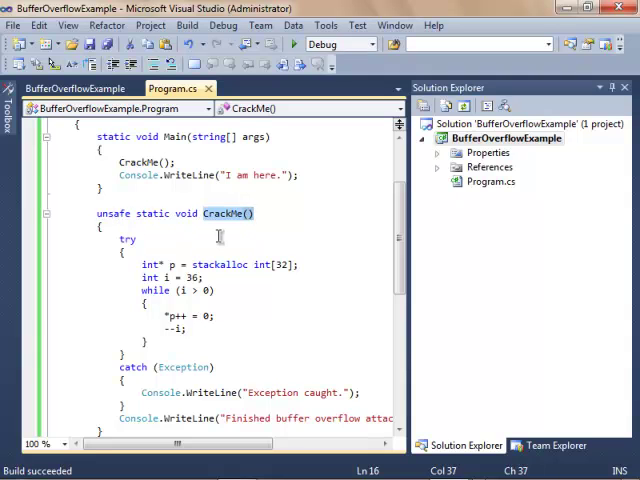
mouse_move(267, 239)
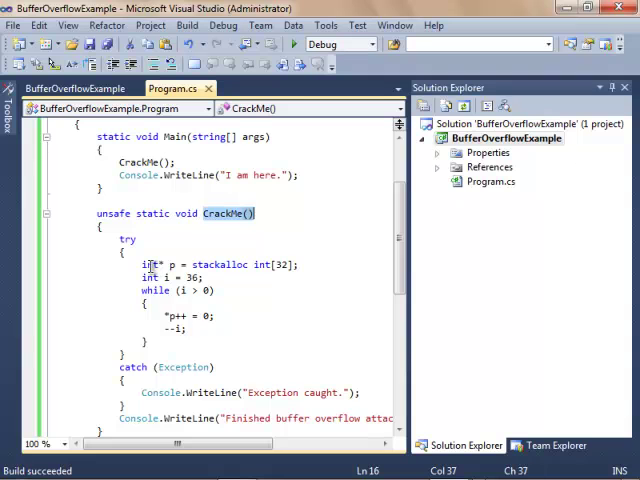
mouse_move(150, 278)
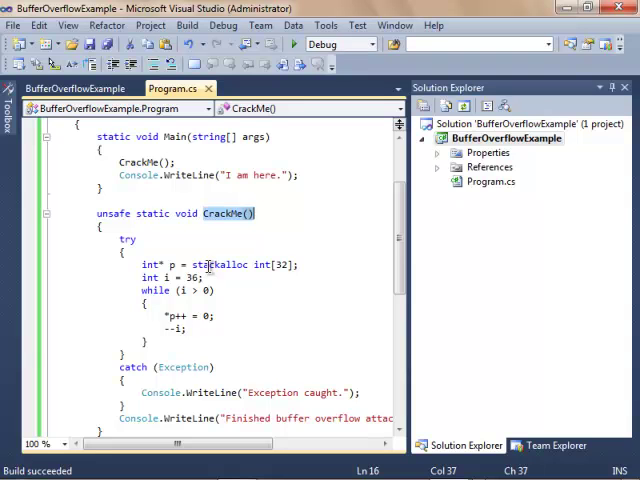
mouse_move(264, 264)
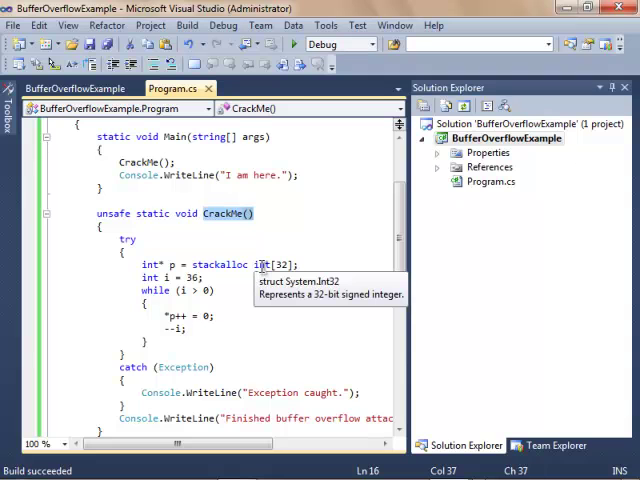
mouse_move(235, 272)
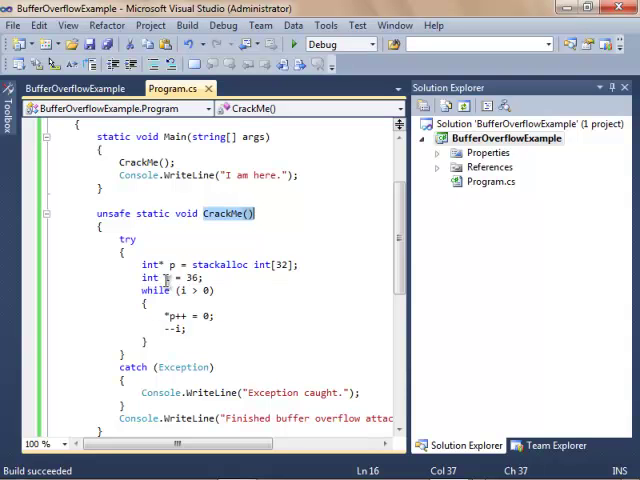
mouse_move(148, 277)
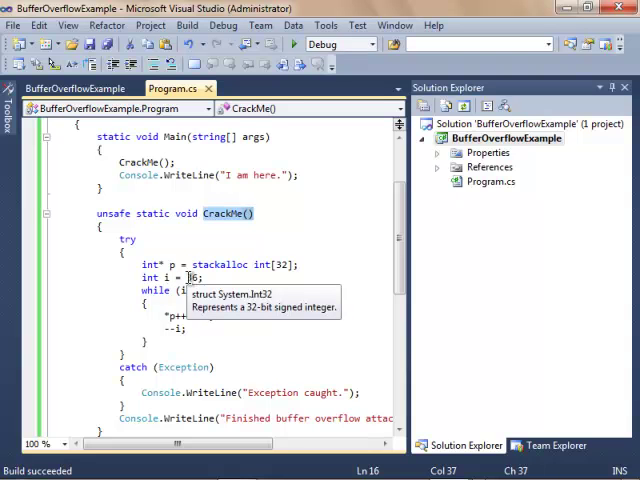
text(3)
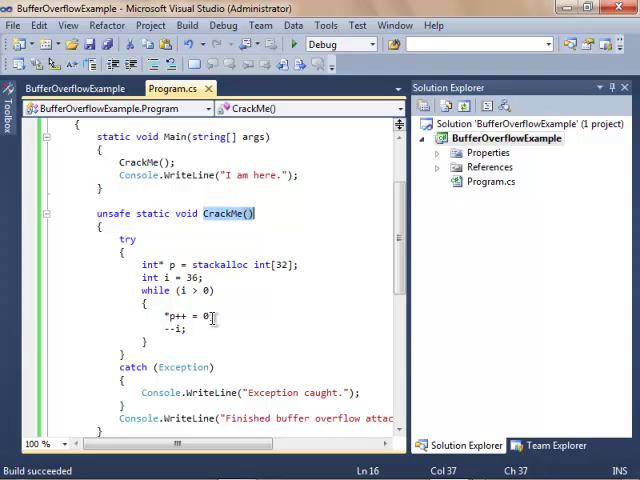
mouse_move(312, 277)
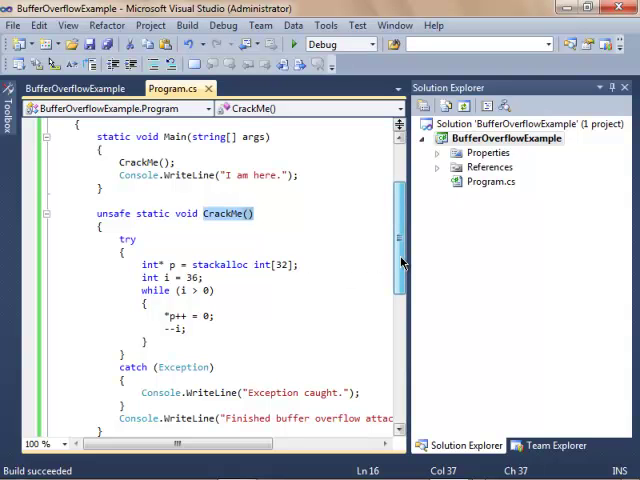
scroll(up, 3)
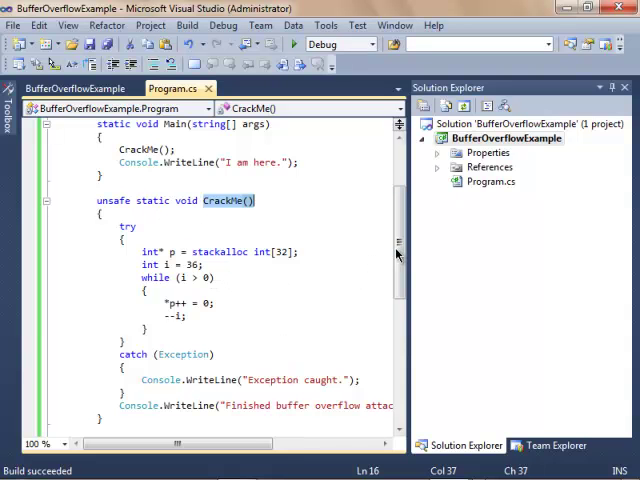
scroll(down, 3)
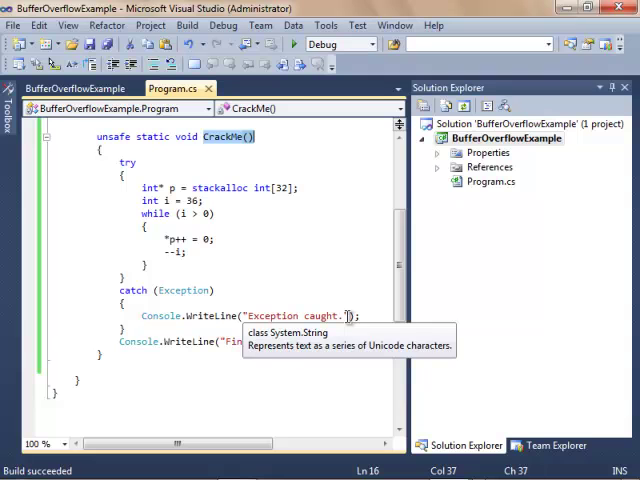
mouse_move(131, 355)
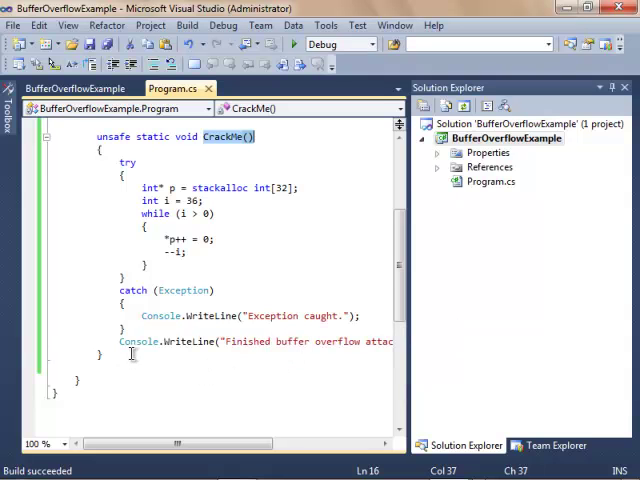
mouse_move(240, 341)
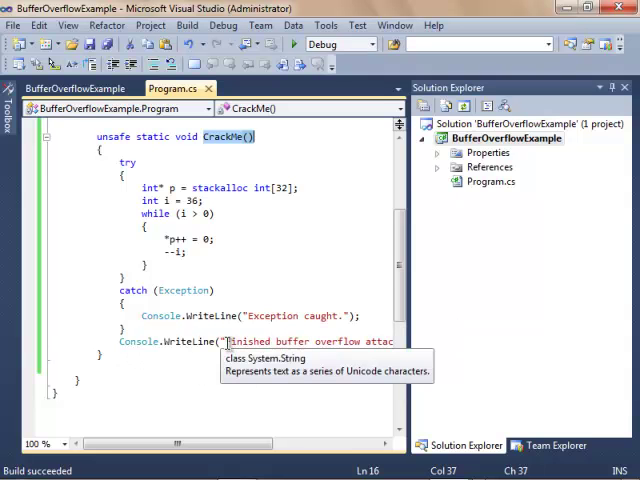
mouse_move(395, 349)
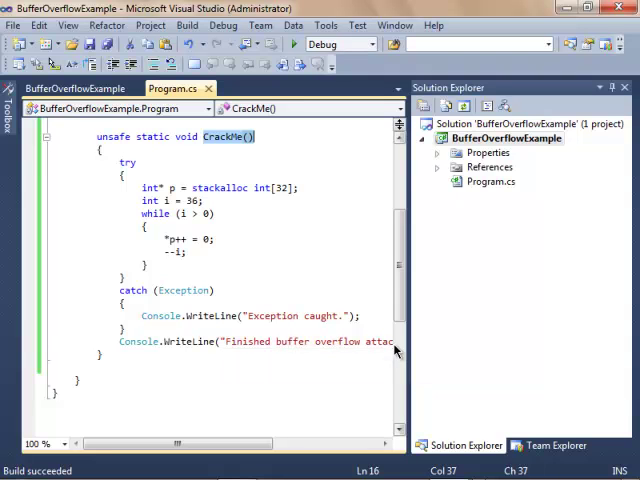
mouse_move(387, 393)
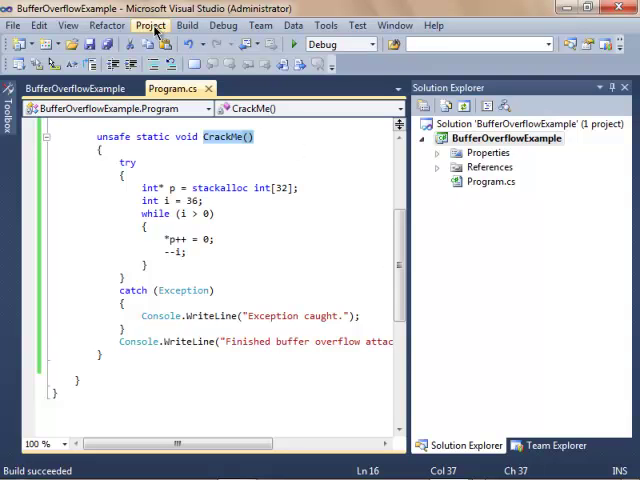
Step: View the BufferOverflowExample project properties, return to Program.cs, and browse the Build and Debug menus
click(151, 25)
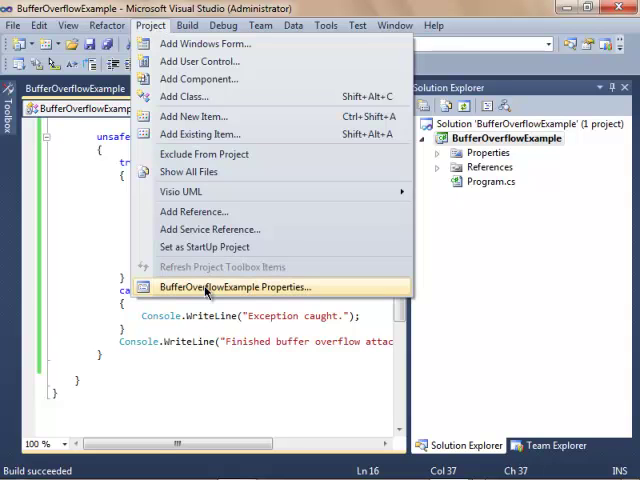
click(235, 287)
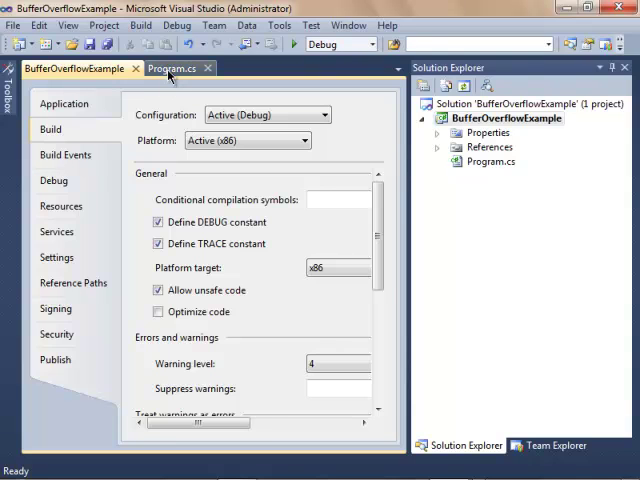
click(170, 68)
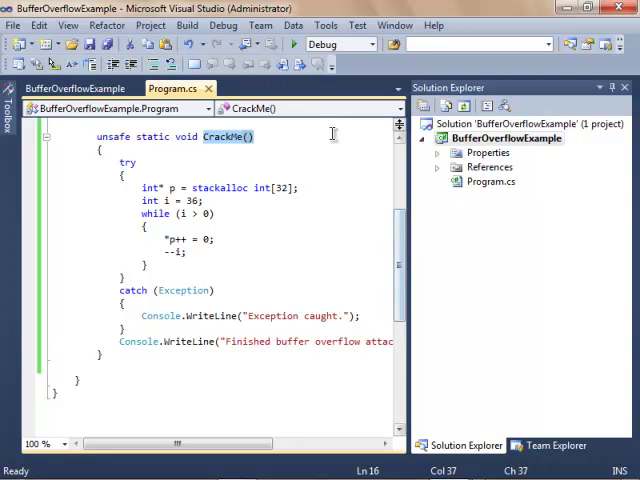
click(186, 25)
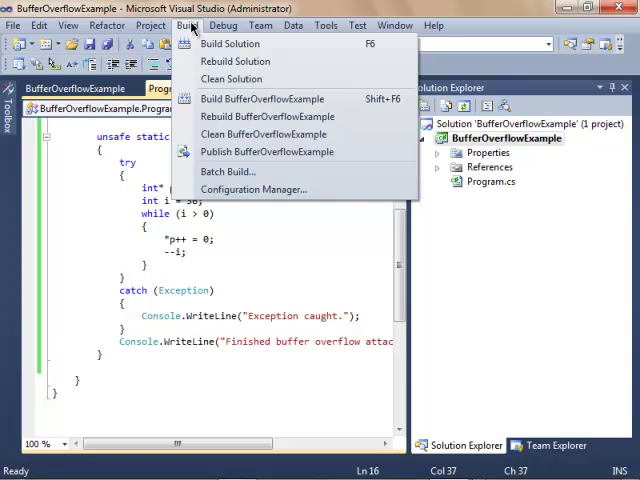
click(223, 25)
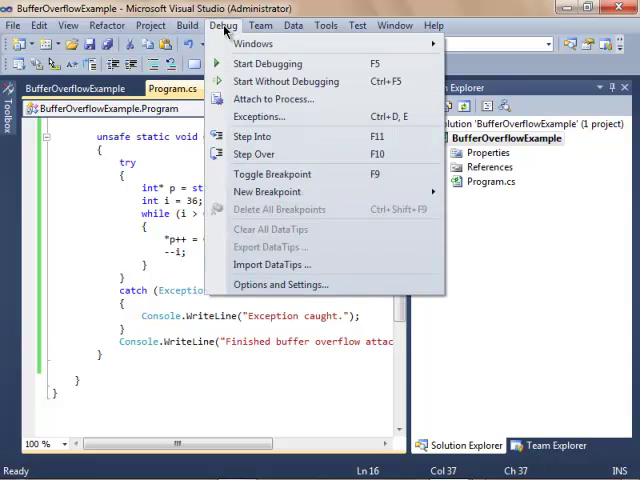
mouse_move(267, 63)
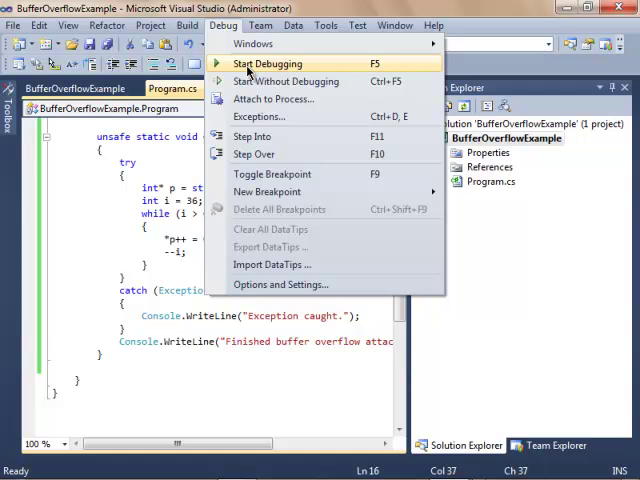
mouse_move(287, 81)
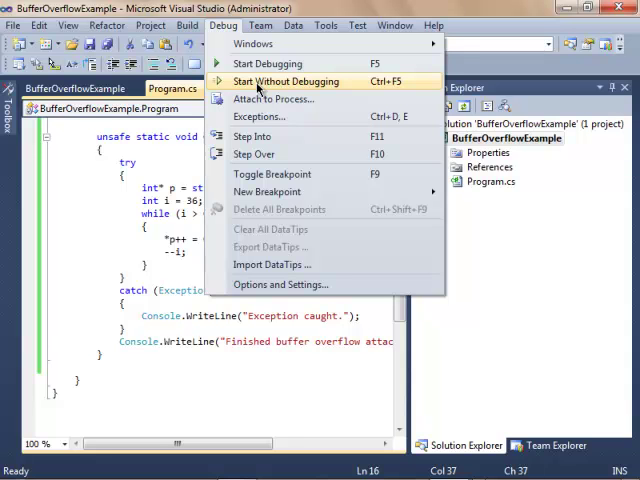
Step: Start BufferOverflowExample without debugging, then choose Close program on the stopped-working report
click(285, 81)
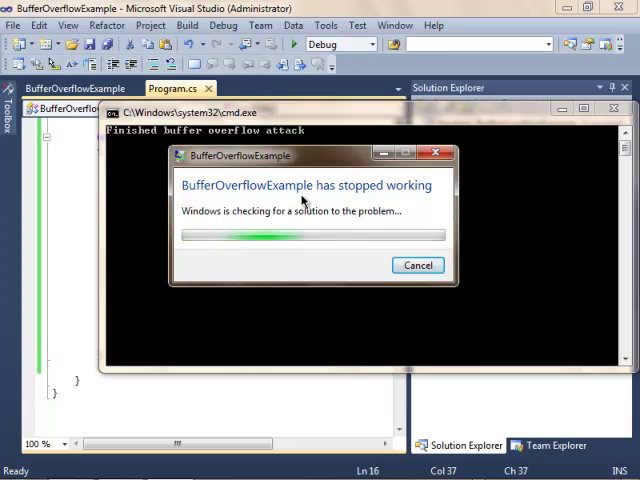
mouse_move(430, 200)
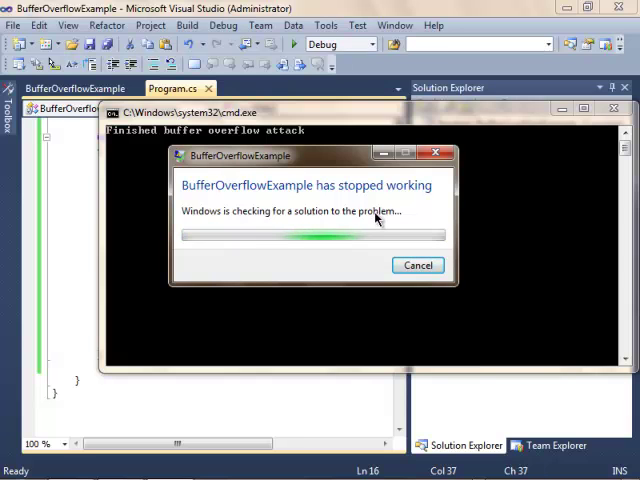
mouse_move(355, 218)
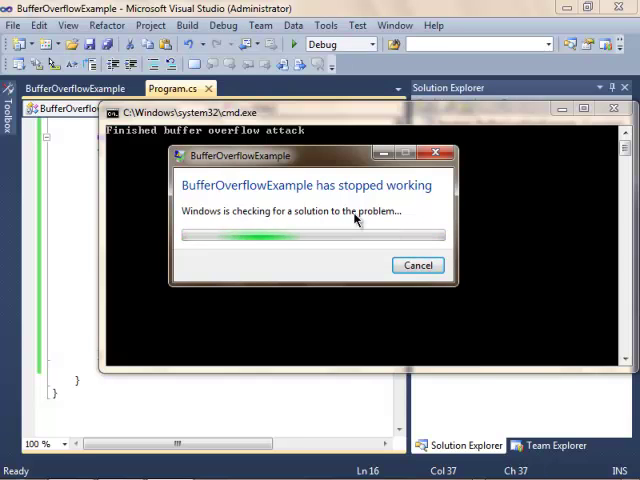
mouse_move(368, 213)
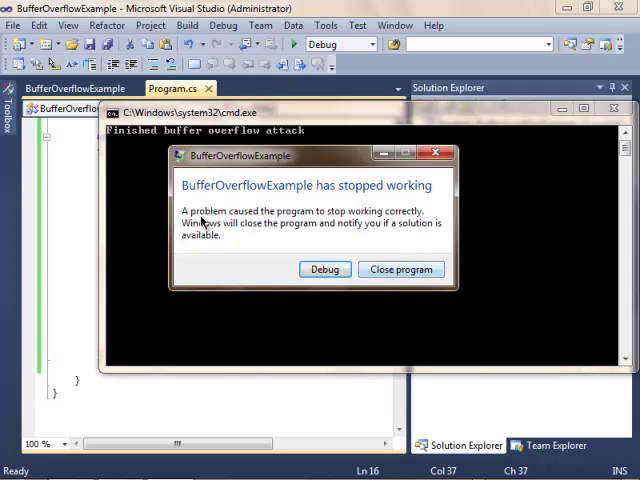
mouse_move(415, 225)
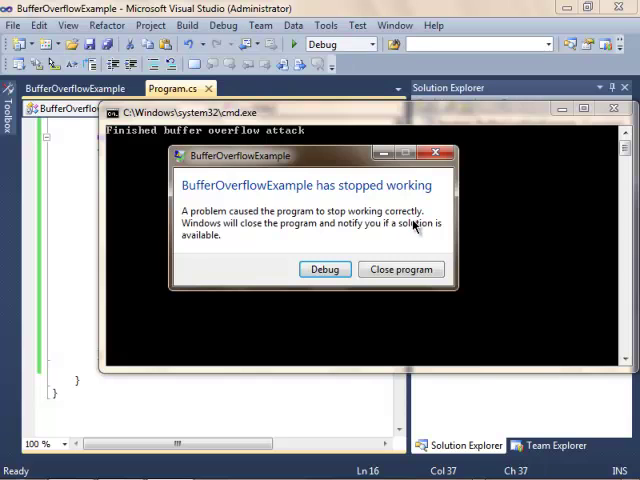
mouse_move(323, 233)
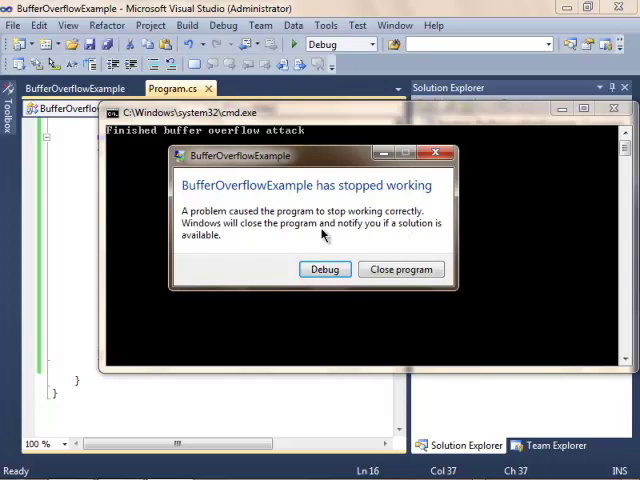
mouse_move(217, 259)
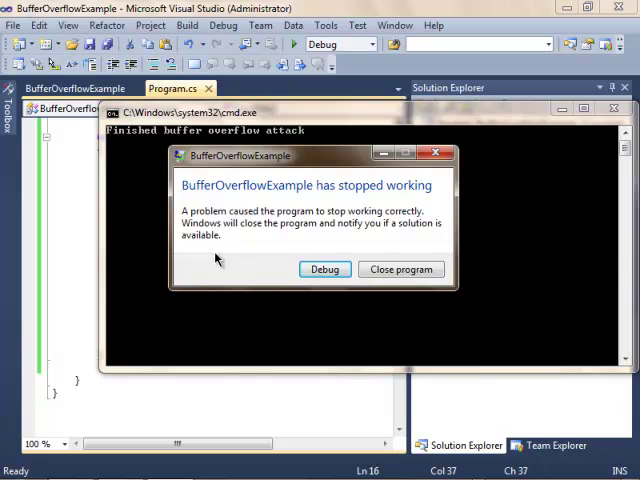
click(400, 269)
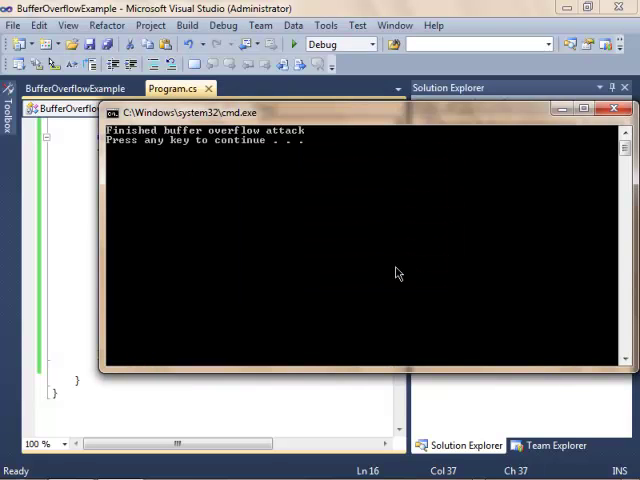
mouse_move(232, 177)
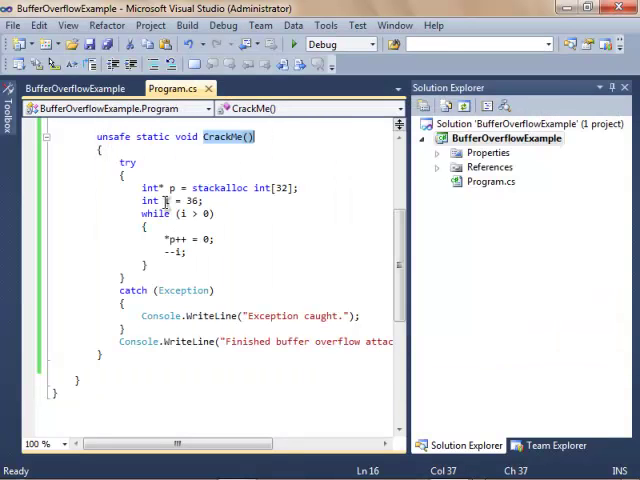
mouse_move(148, 200)
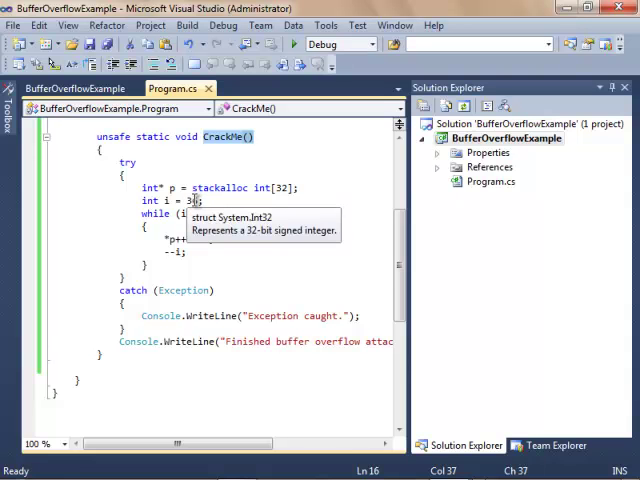
mouse_move(193, 253)
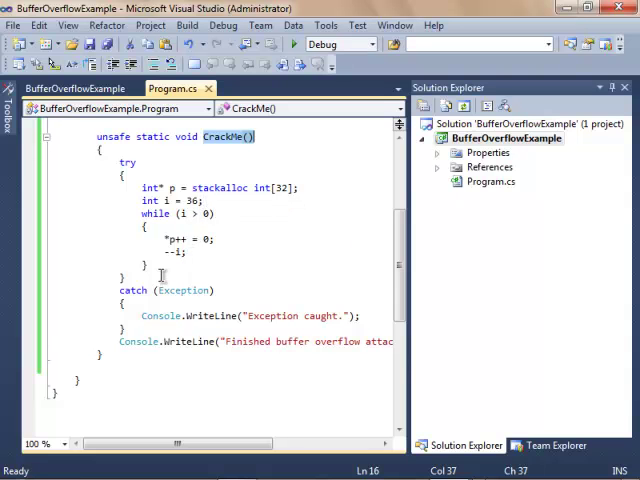
mouse_move(148, 201)
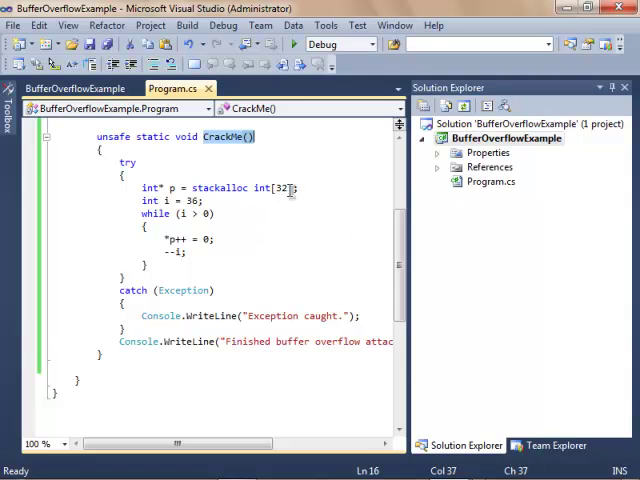
mouse_move(262, 188)
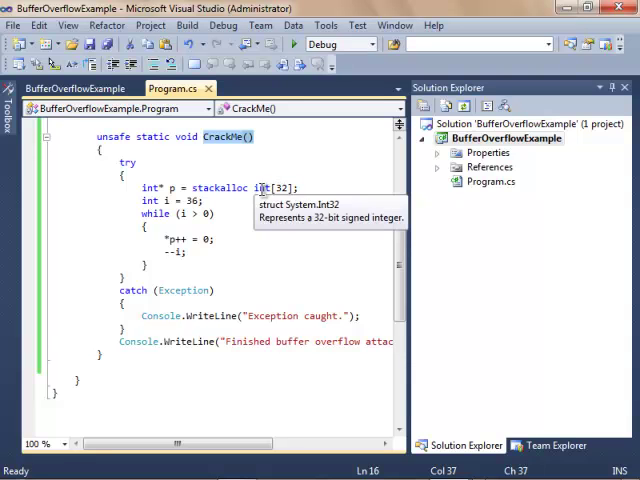
mouse_move(298, 222)
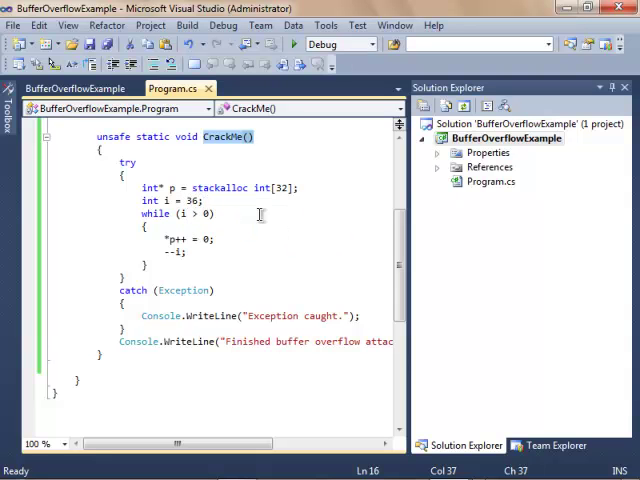
mouse_move(380, 263)
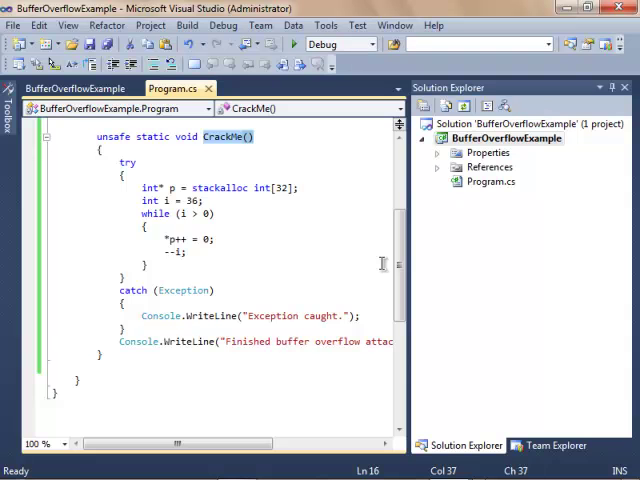
Step: Scroll Program.cs to the top to show the using directives and Main calling CrackMe
scroll(up, 3)
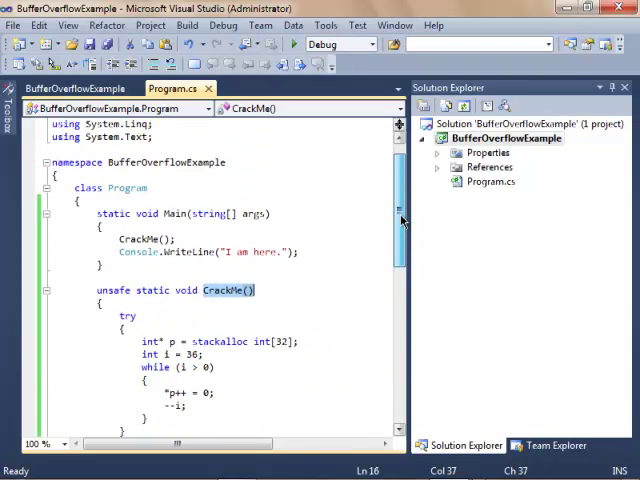
scroll(up, 3)
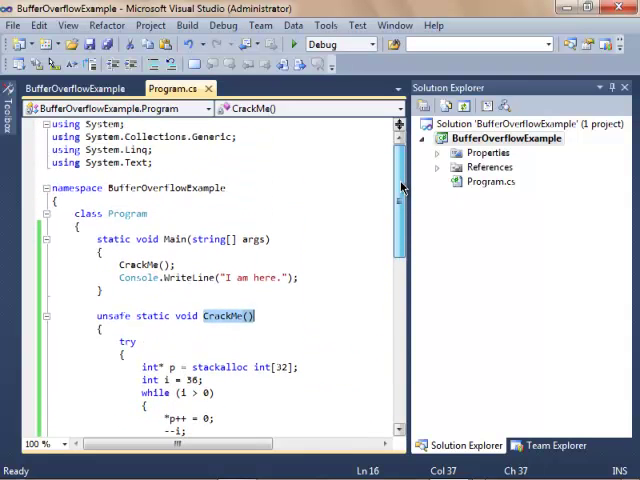
scroll(down, 3)
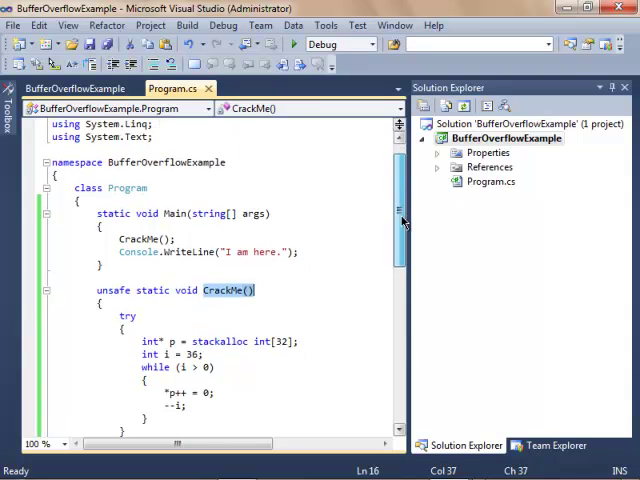
scroll(down, 3)
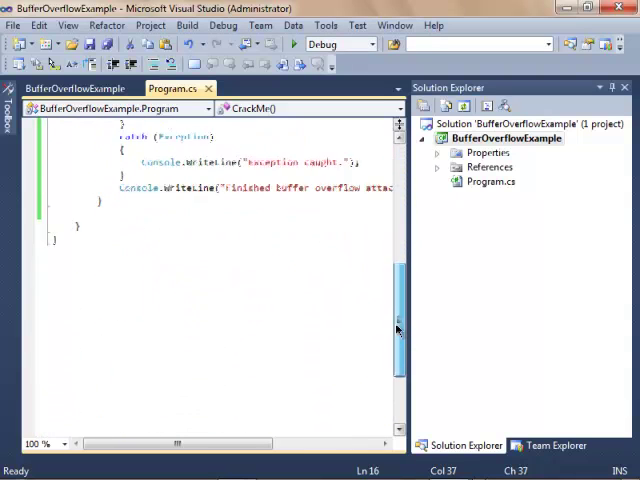
scroll(up, 3)
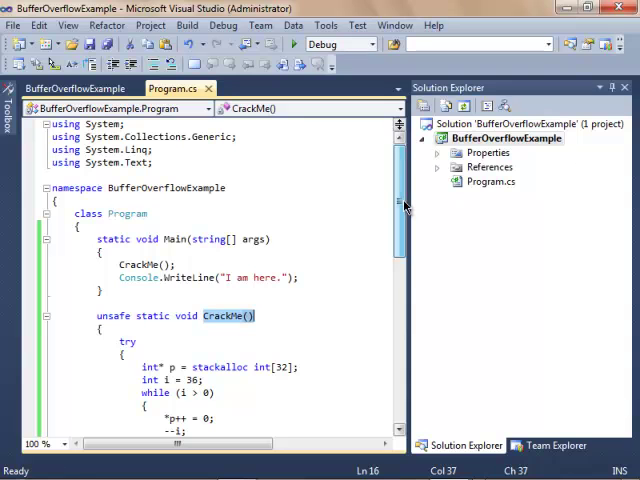